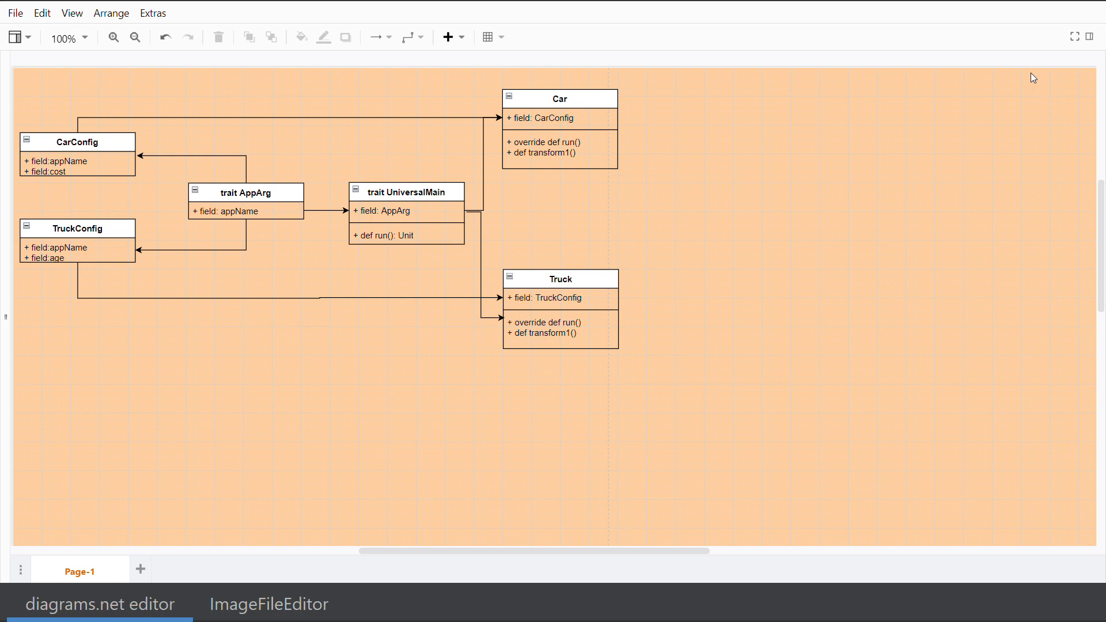
mouse_move(1079, 149)
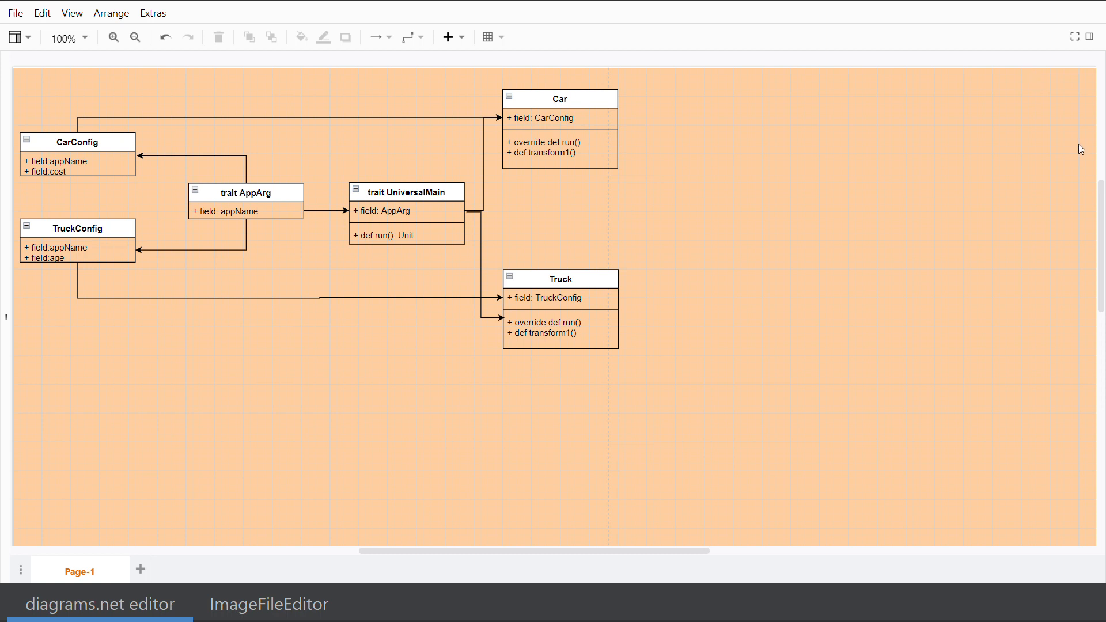
mouse_move(1032, 101)
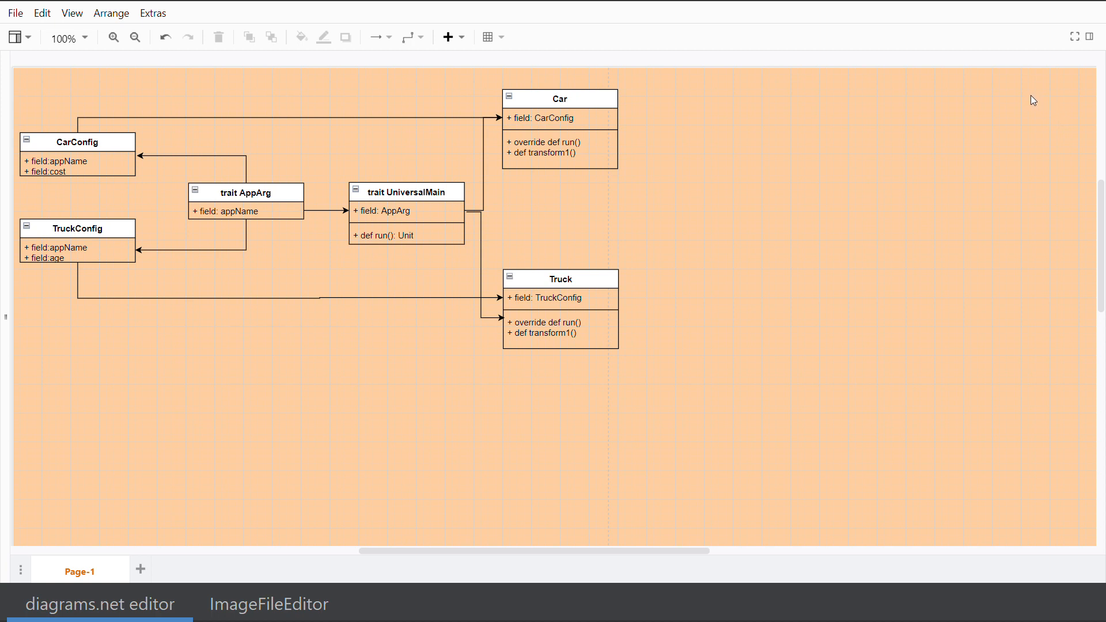
mouse_move(1037, 90)
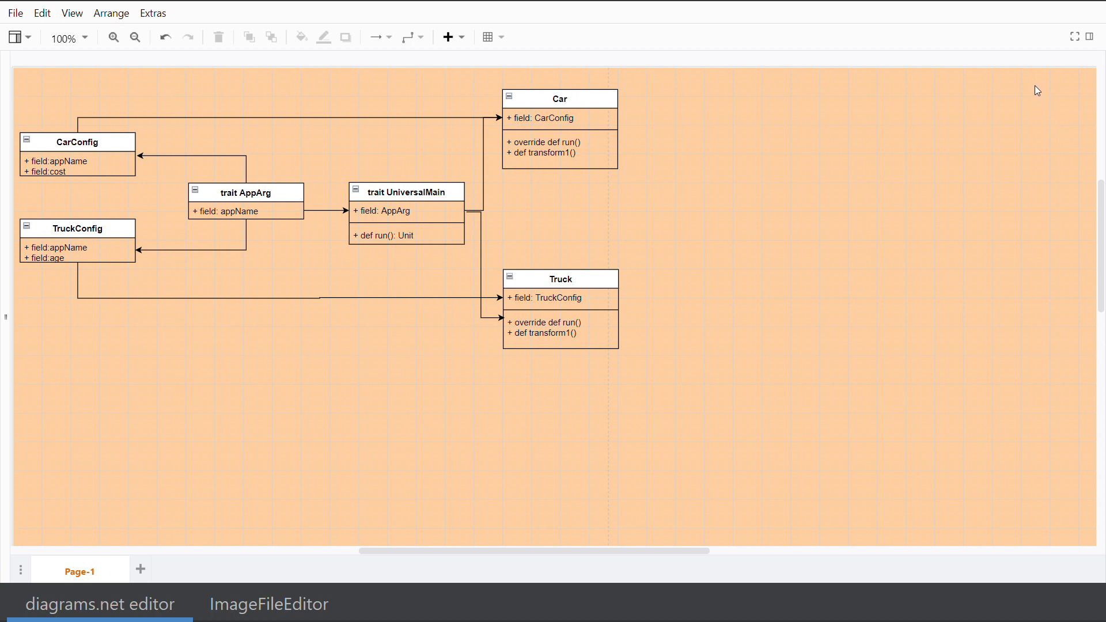
mouse_move(1022, 125)
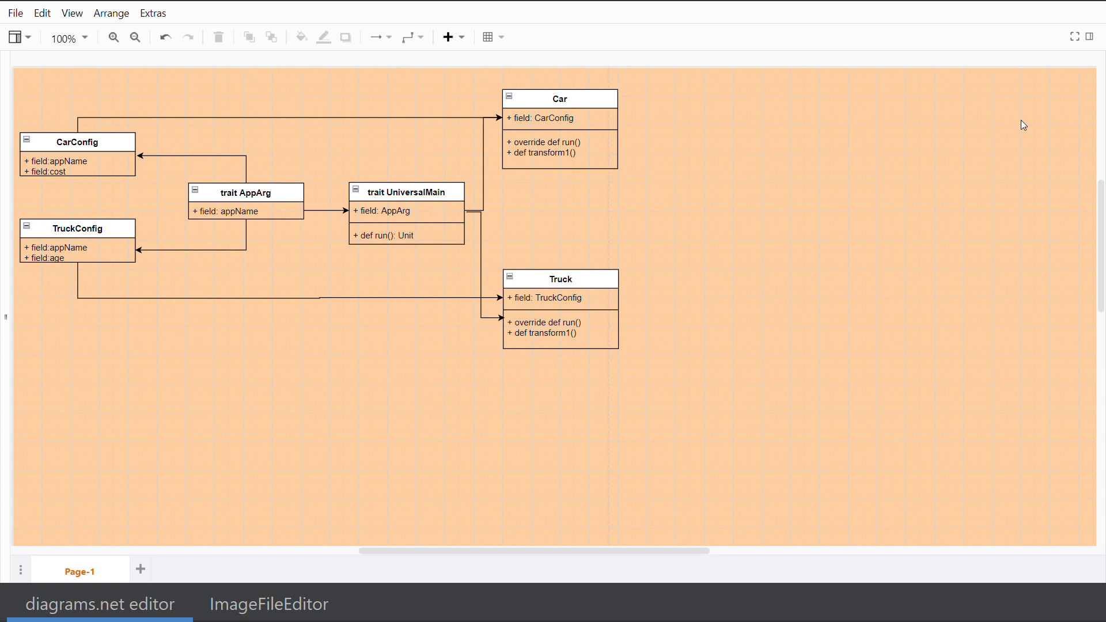
mouse_move(454, 205)
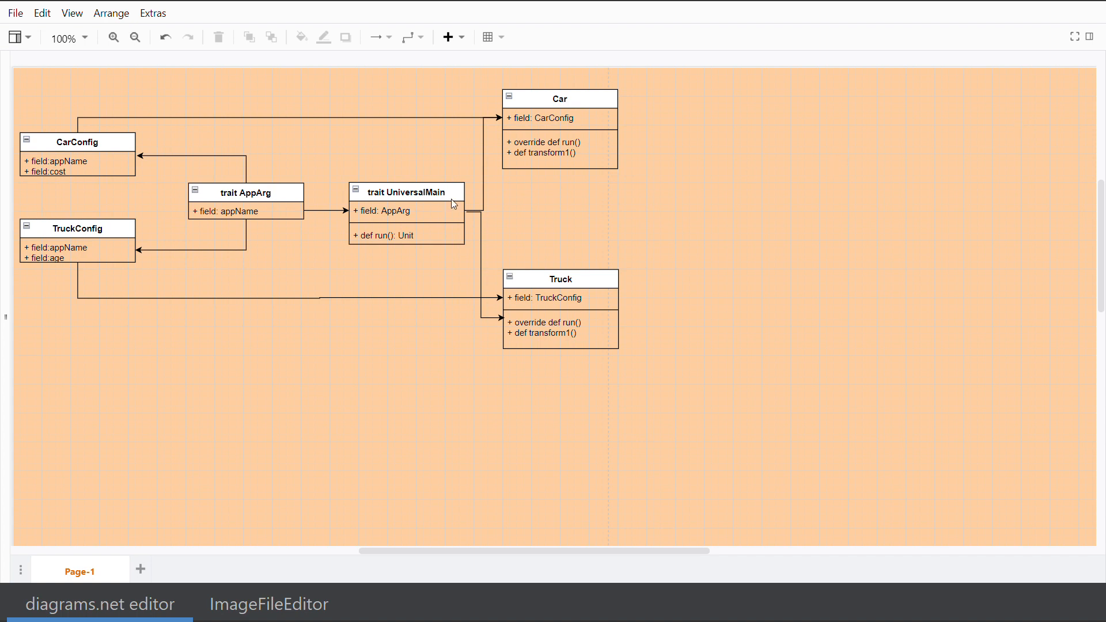
mouse_move(264, 199)
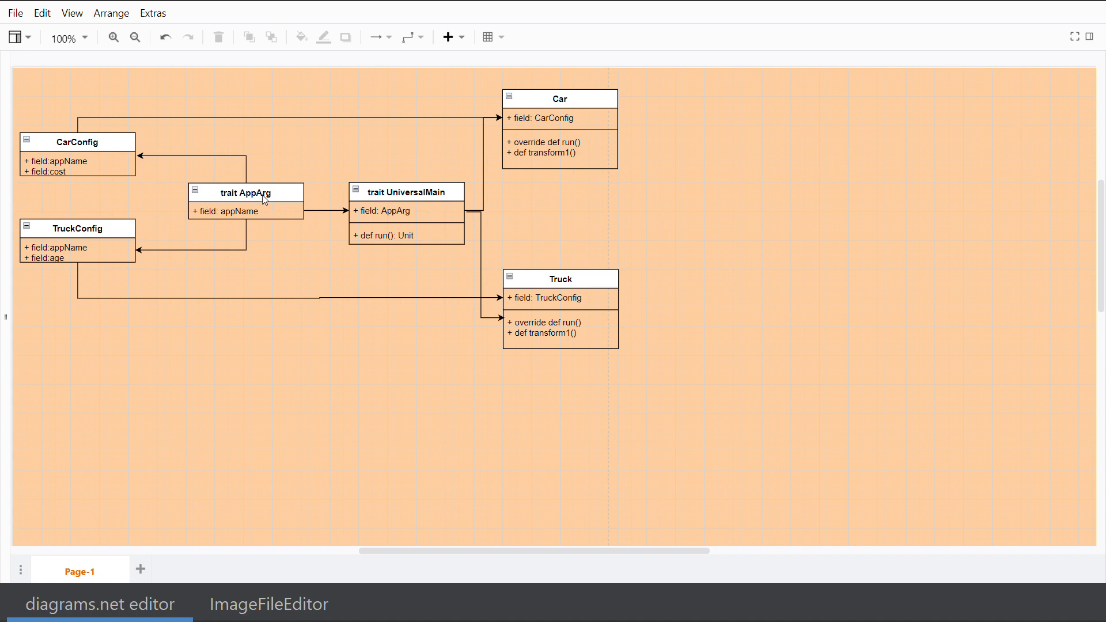
mouse_move(262, 221)
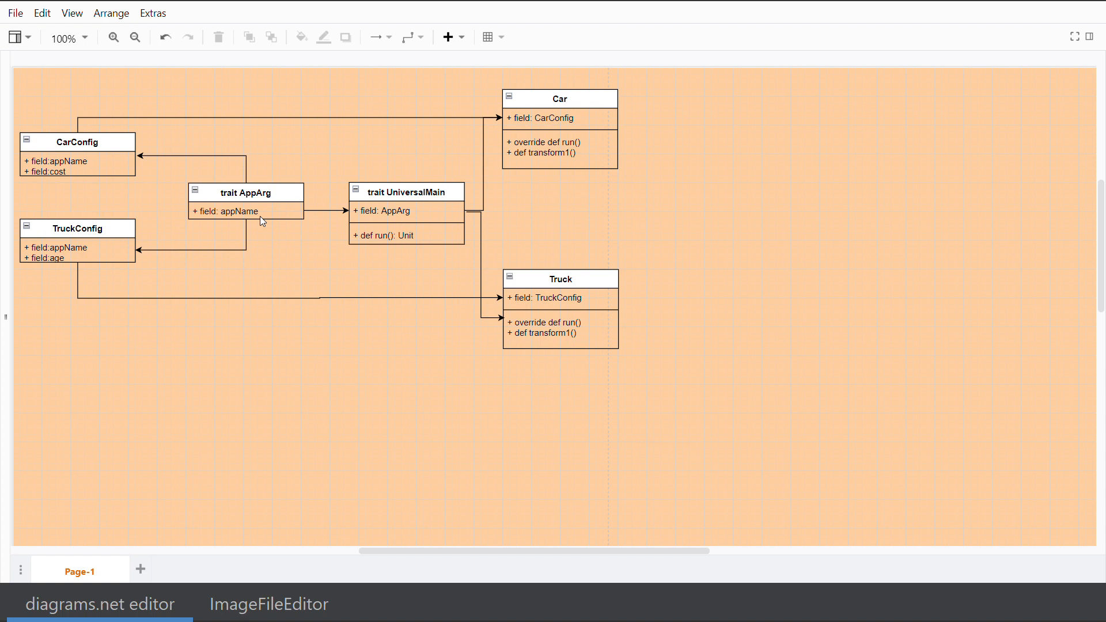
mouse_move(125, 161)
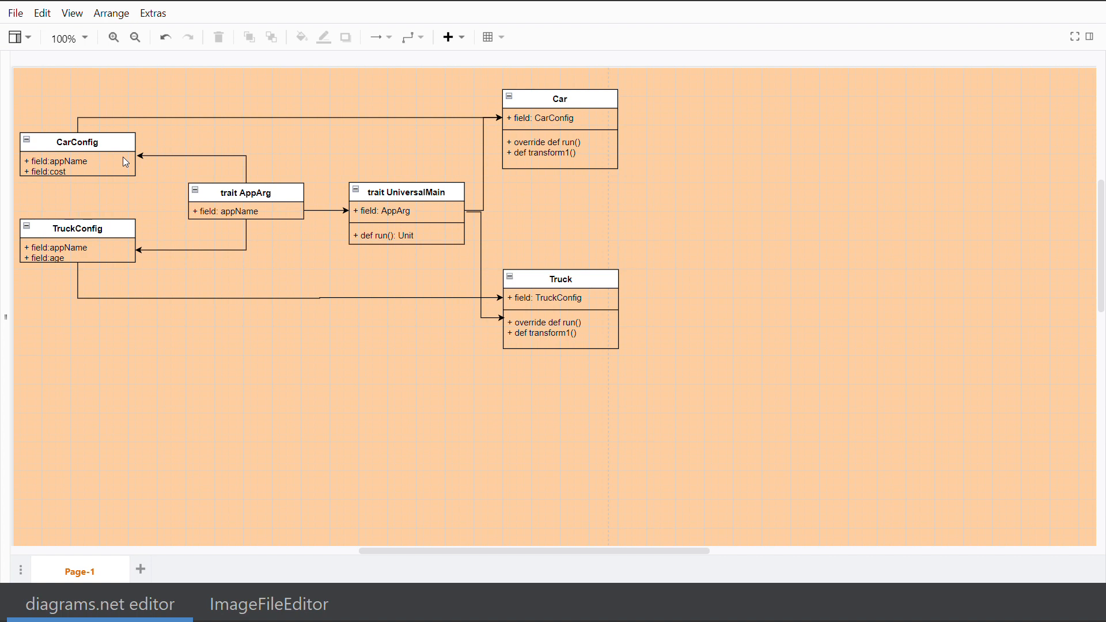
mouse_move(599, 131)
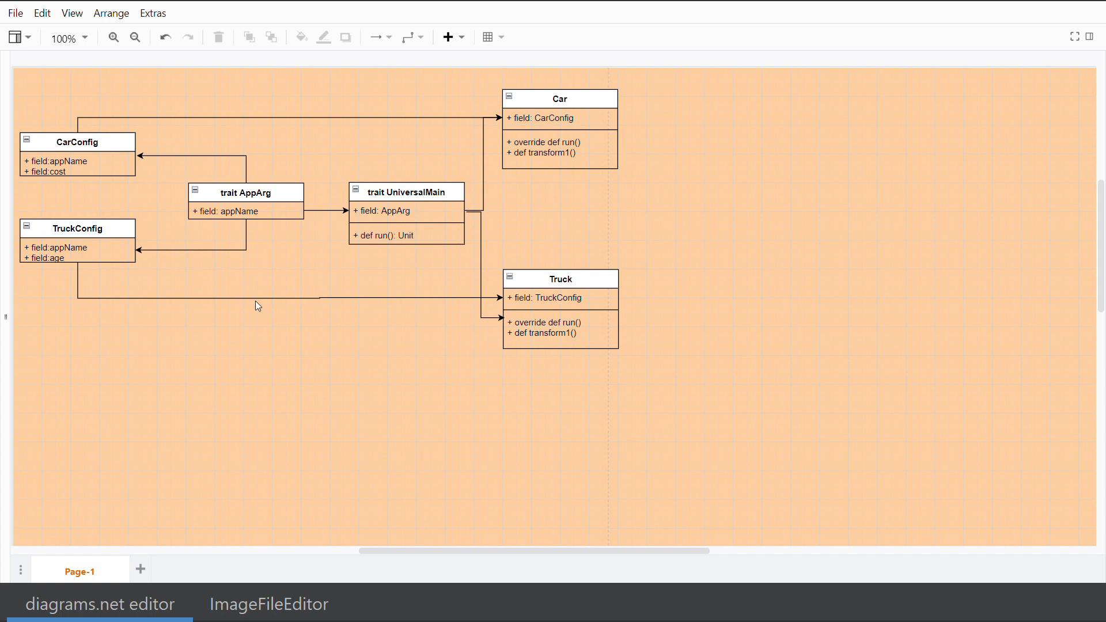
mouse_move(333, 159)
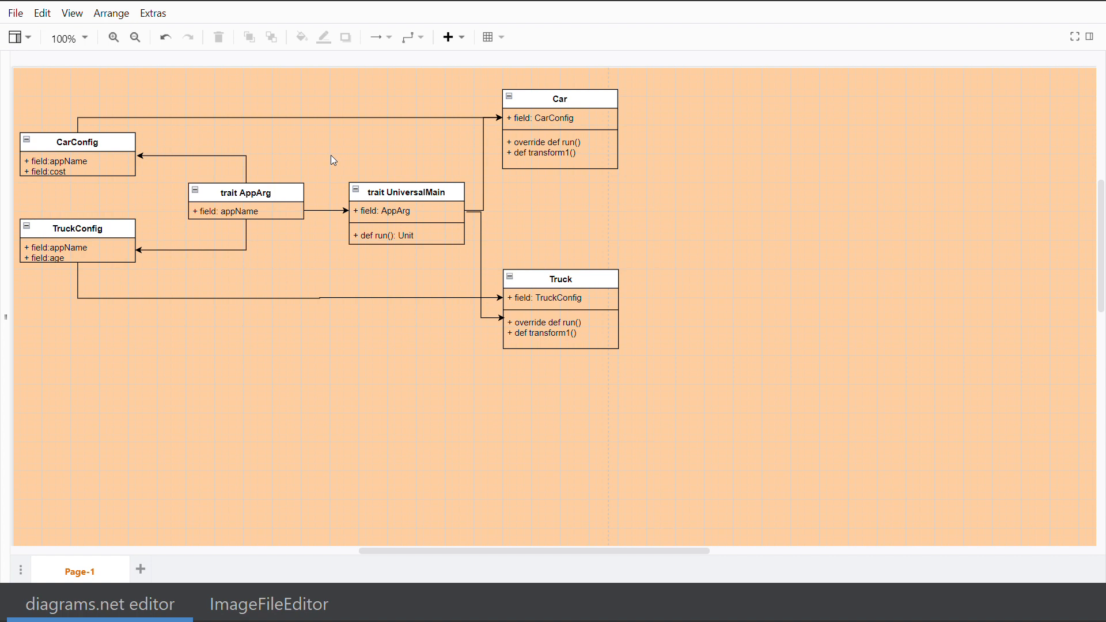
mouse_move(519, 132)
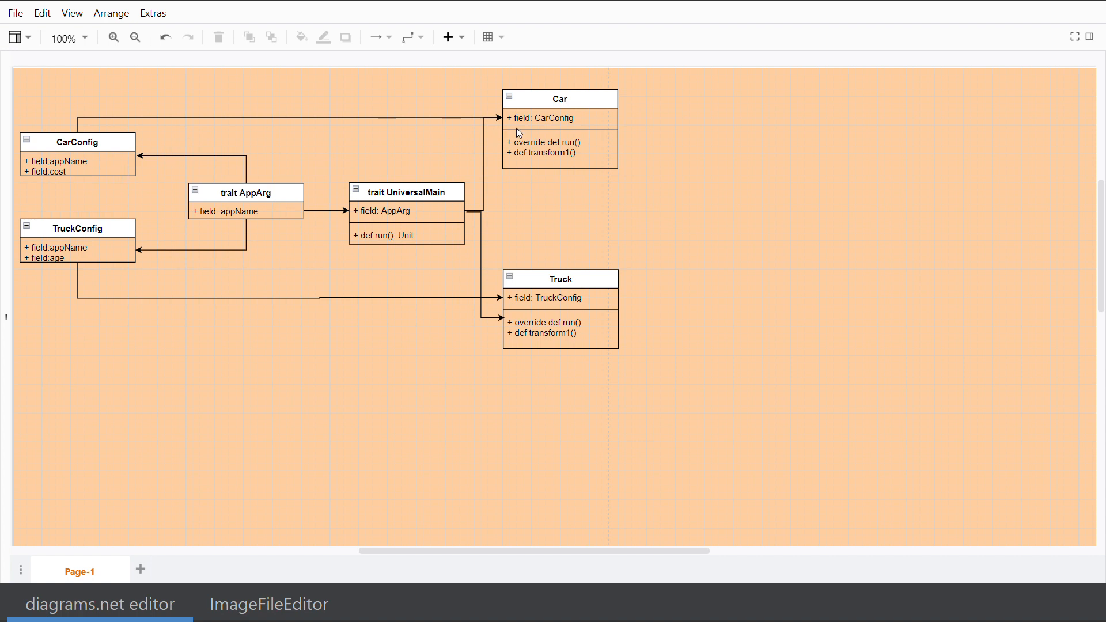
mouse_move(536, 134)
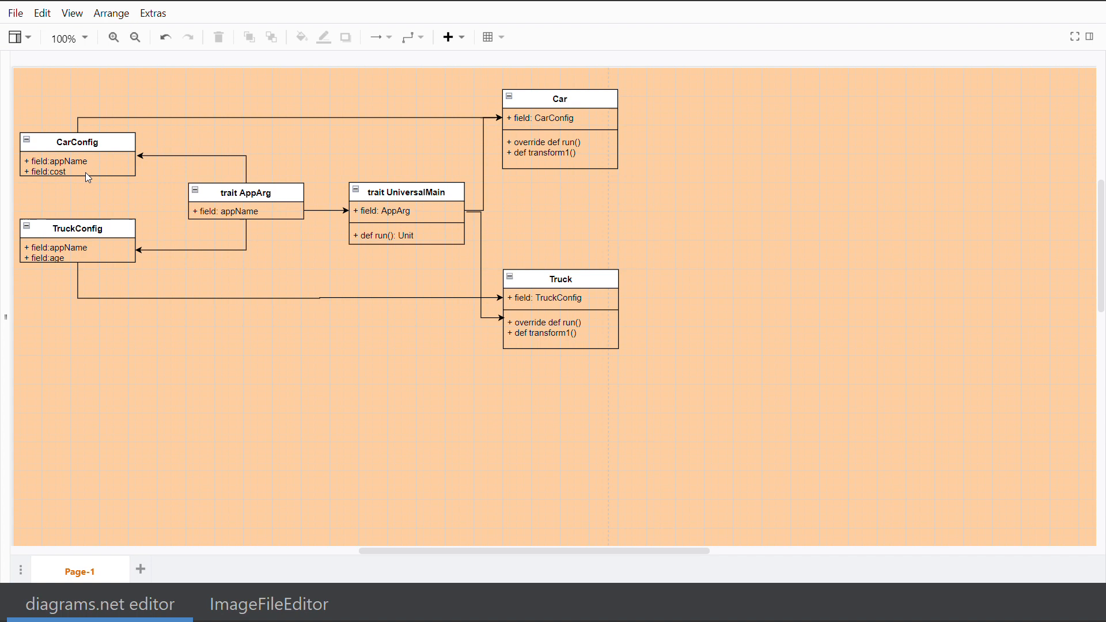
mouse_move(456, 205)
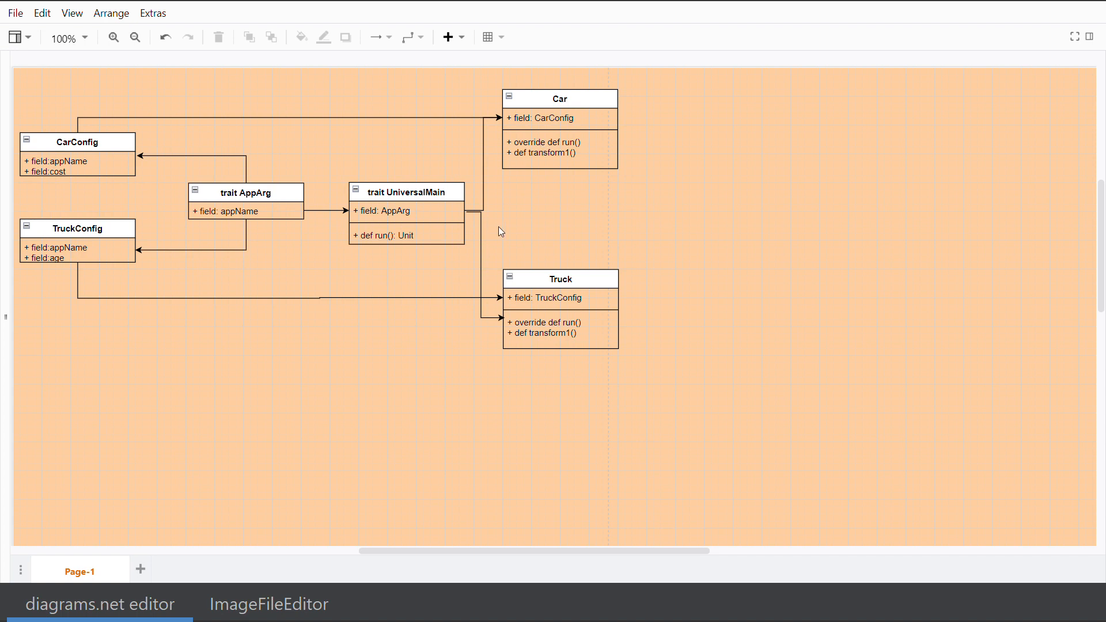
mouse_move(387, 218)
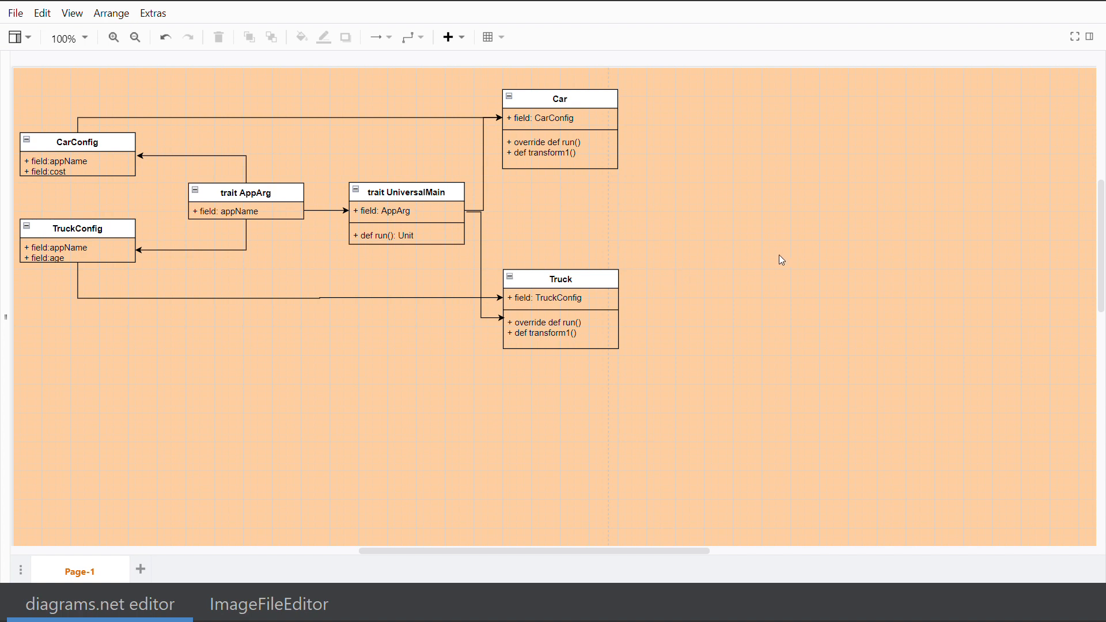
mouse_move(1043, 105)
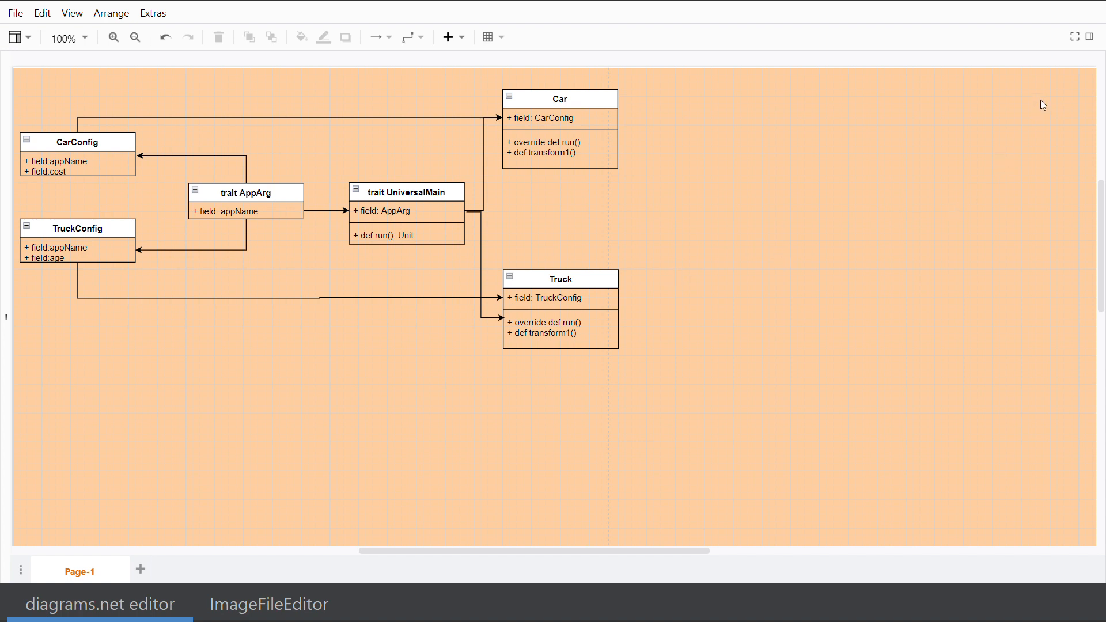